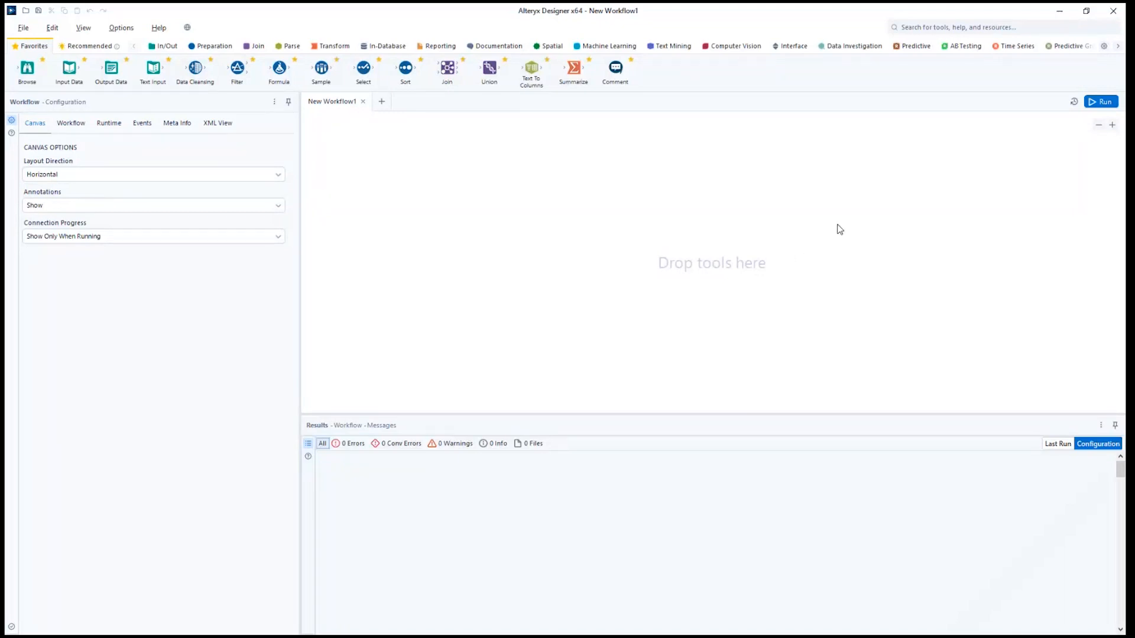
mouse_move(831, 247)
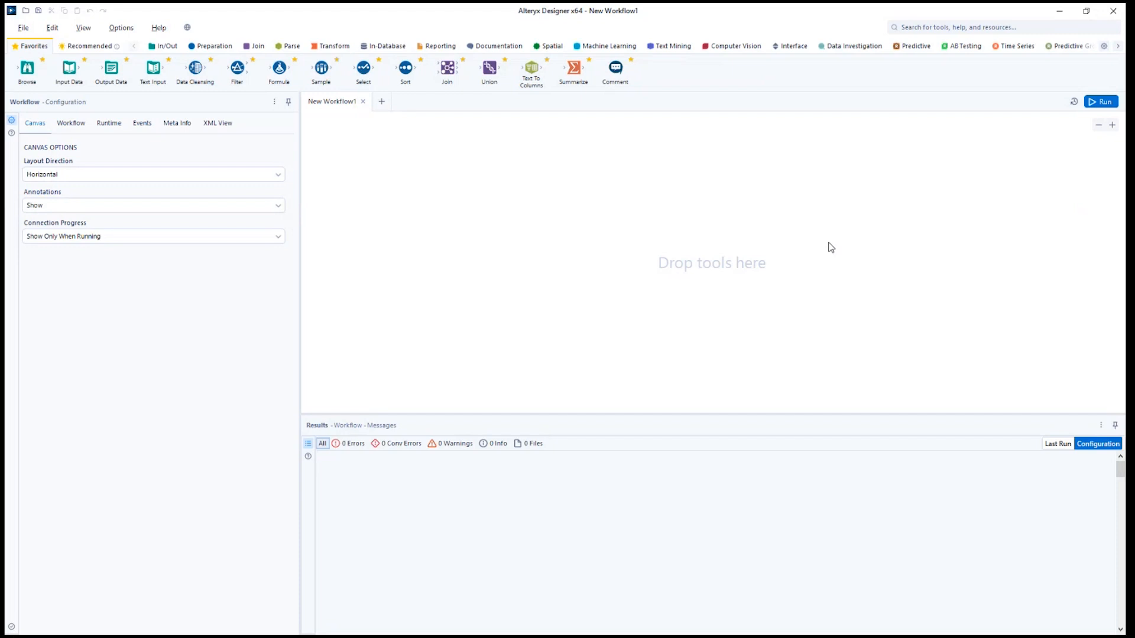
mouse_move(832, 257)
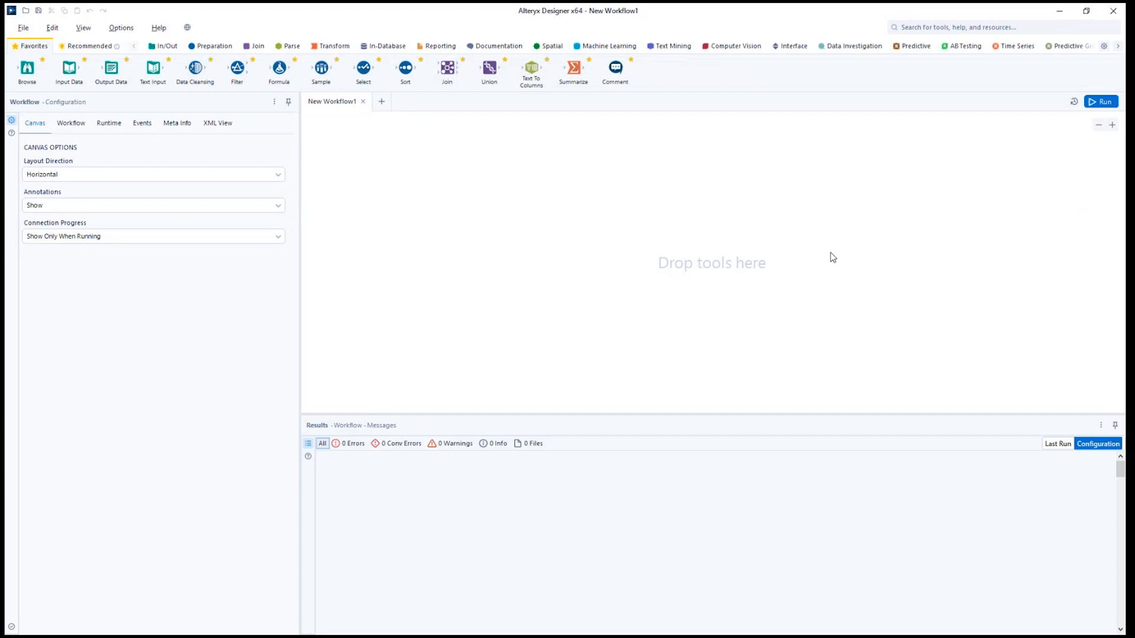
mouse_move(831, 253)
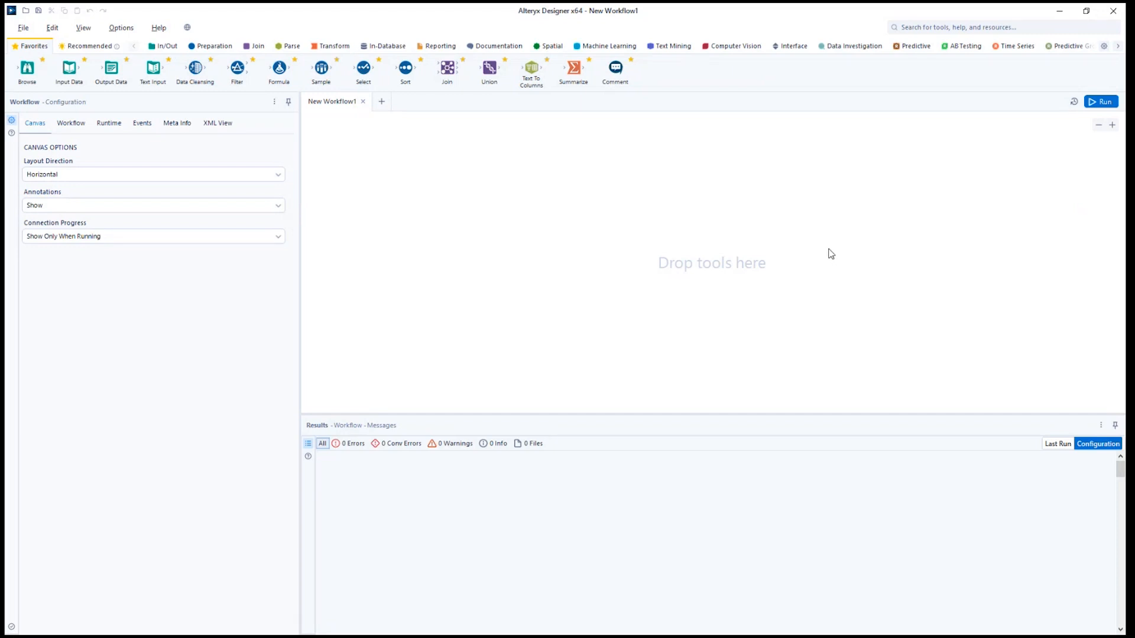
mouse_move(810, 256)
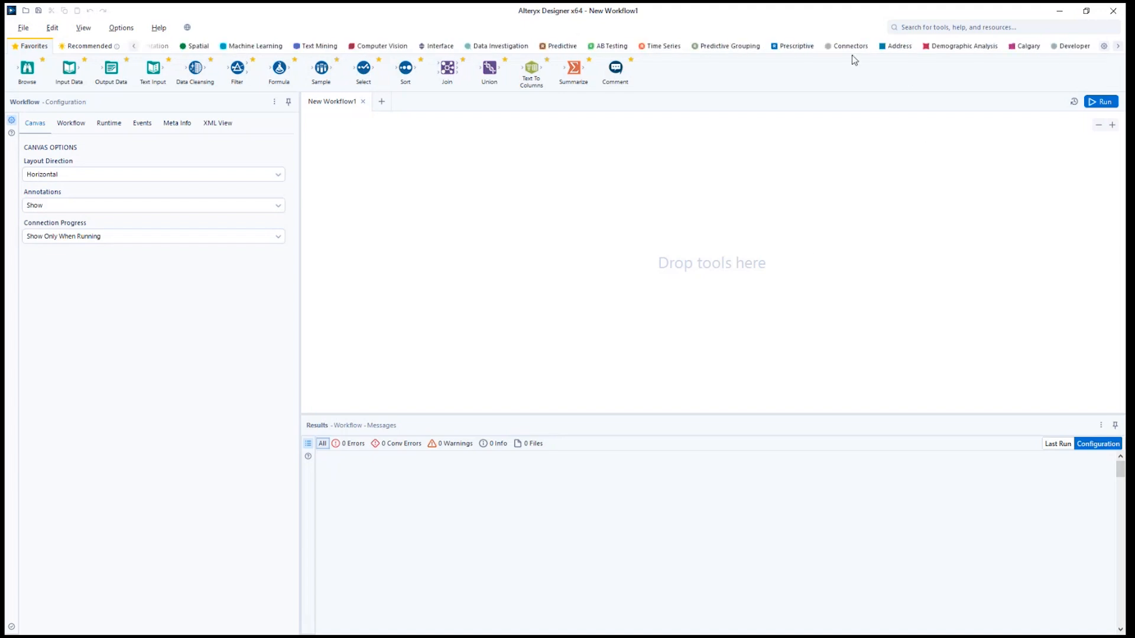
- Drag an Outlook 365 Input tool from the Connectors category onto the empty canvas
left_click(850, 46)
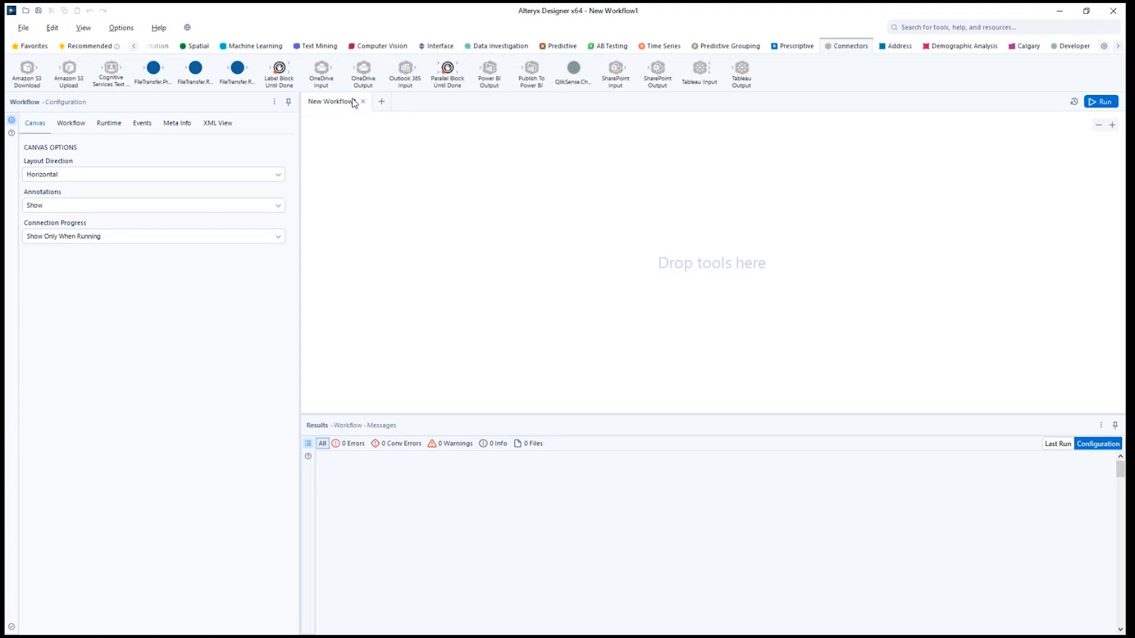
left_click_drag(404, 69, 392, 193)
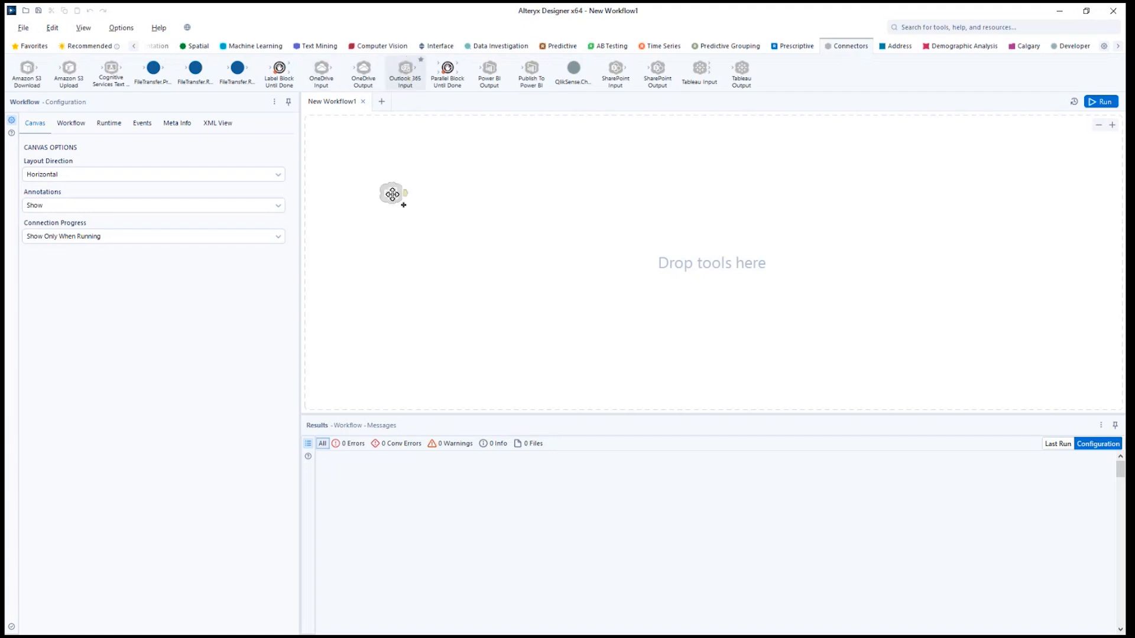
left_click_drag(404, 72, 446, 244)
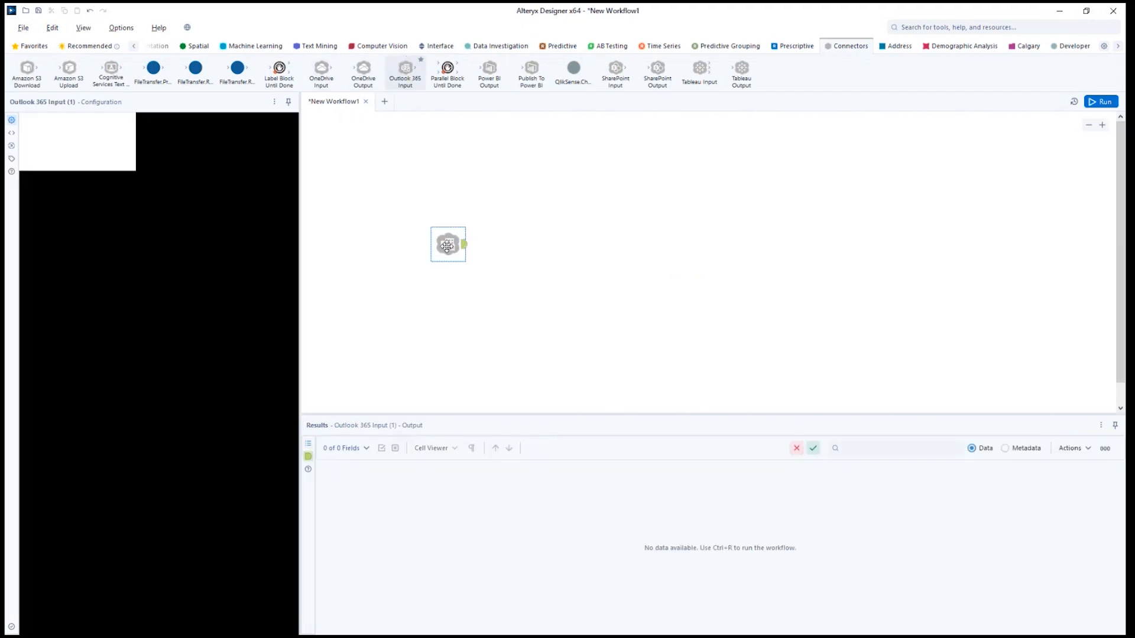
- Select the Outlook 365 Input tool to load its Setup Connection and Connect Manually options
left_click(446, 243)
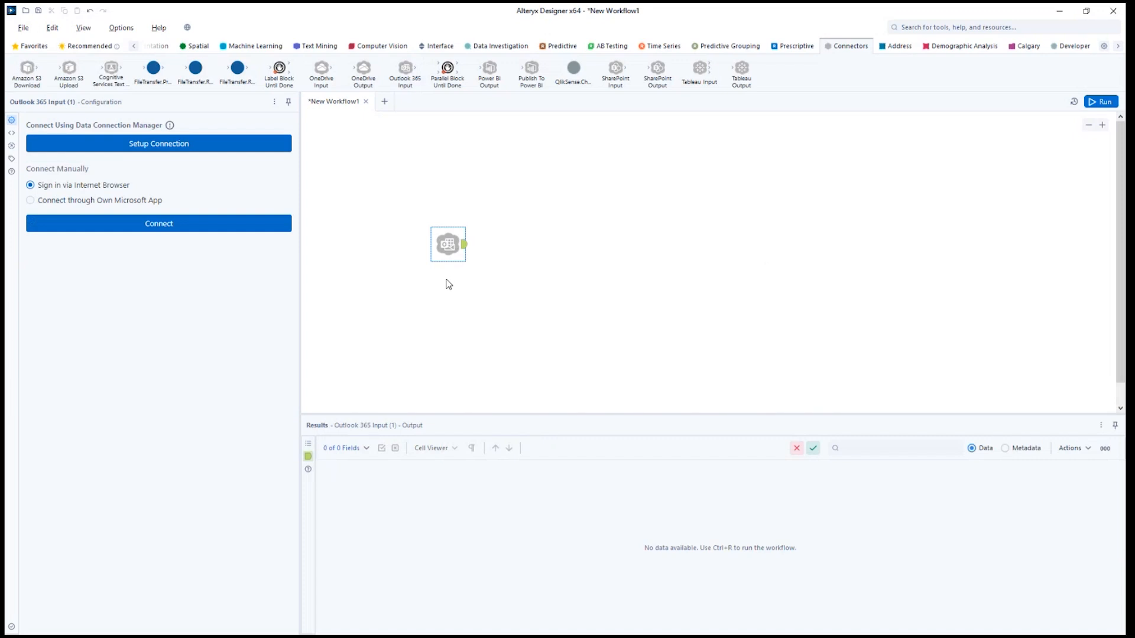
mouse_move(300, 313)
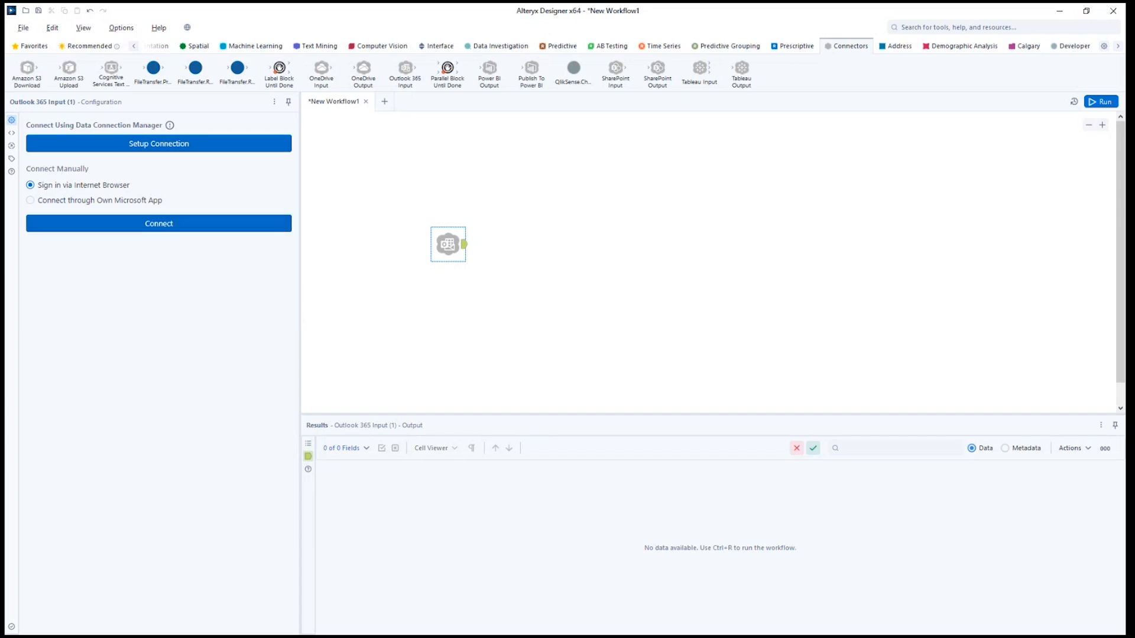
- Sign in to the Outlook 365 account via browser and review the Data fields it will read
left_click(157, 224)
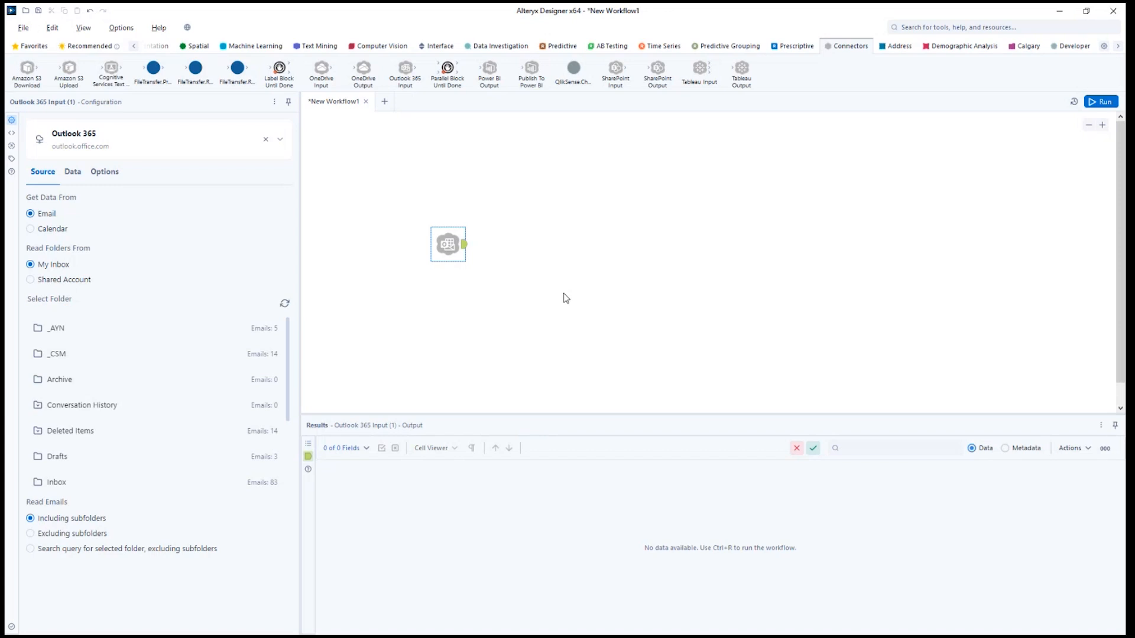
mouse_move(237, 246)
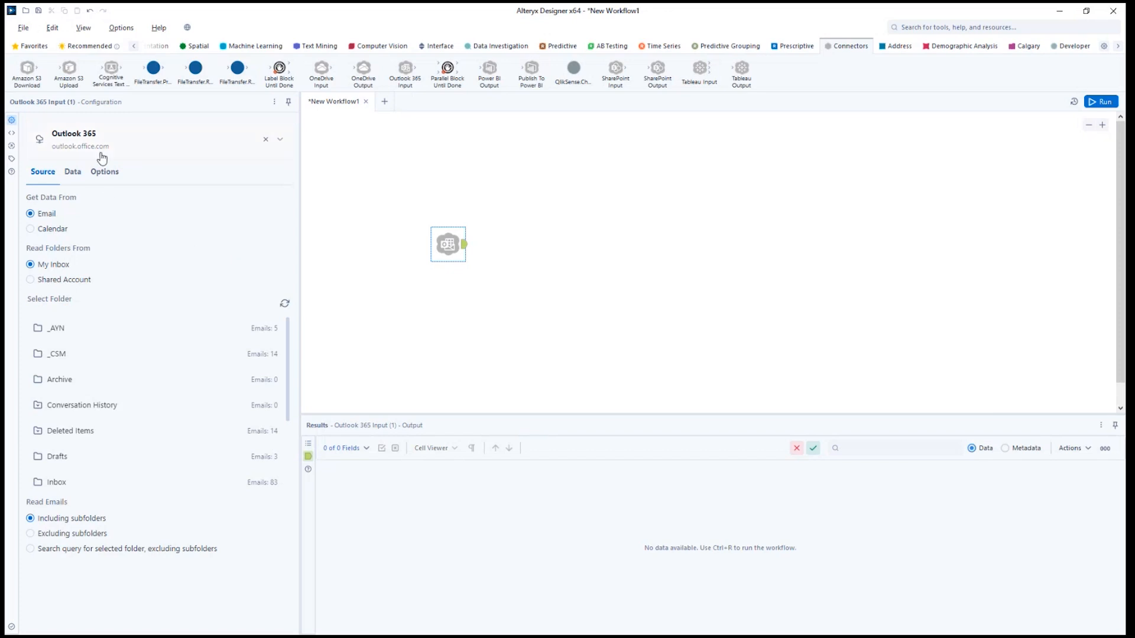
left_click(72, 171)
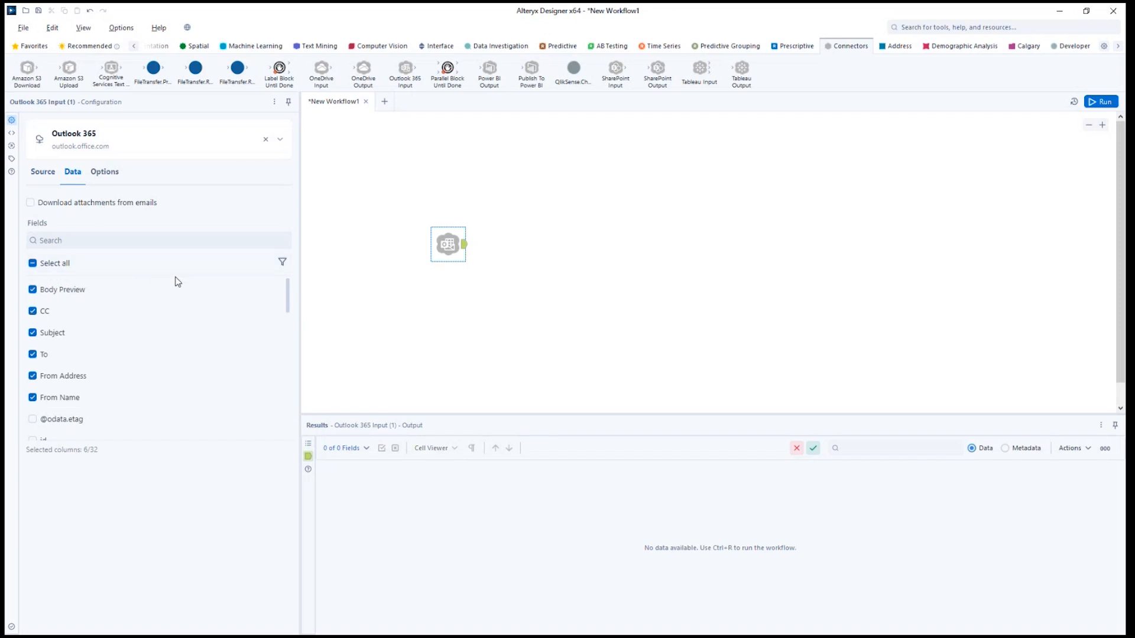
mouse_move(184, 275)
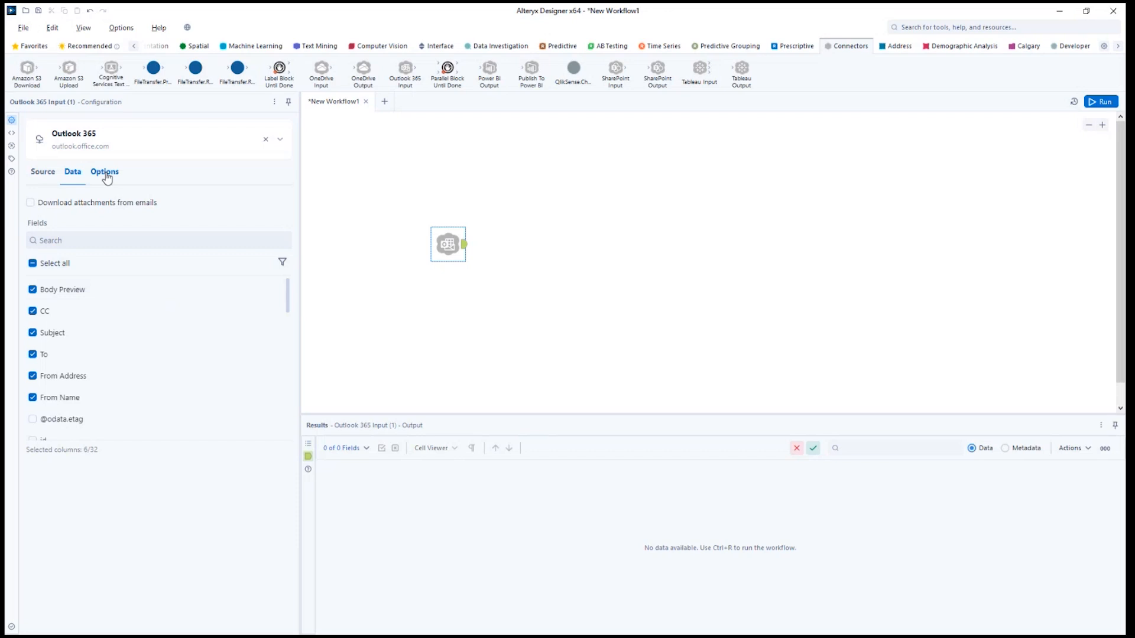
- Switch to the Options settings for handling emails after processing
left_click(104, 171)
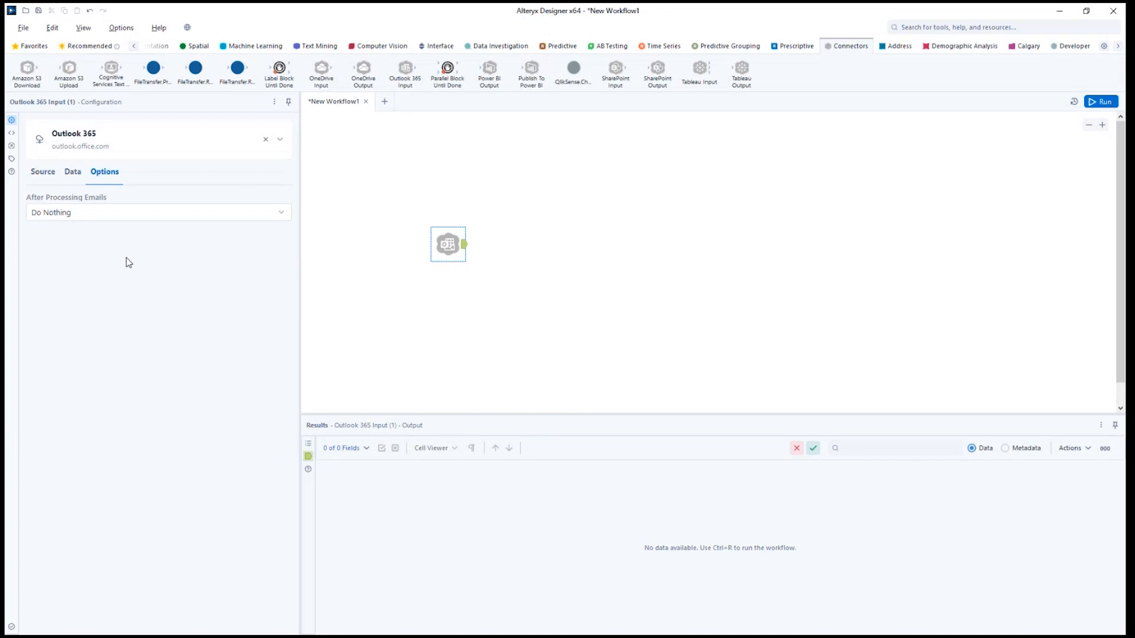
- List the After Processing Emails choices: archive, delete, do nothing, mark as read, move to folder
left_click(157, 211)
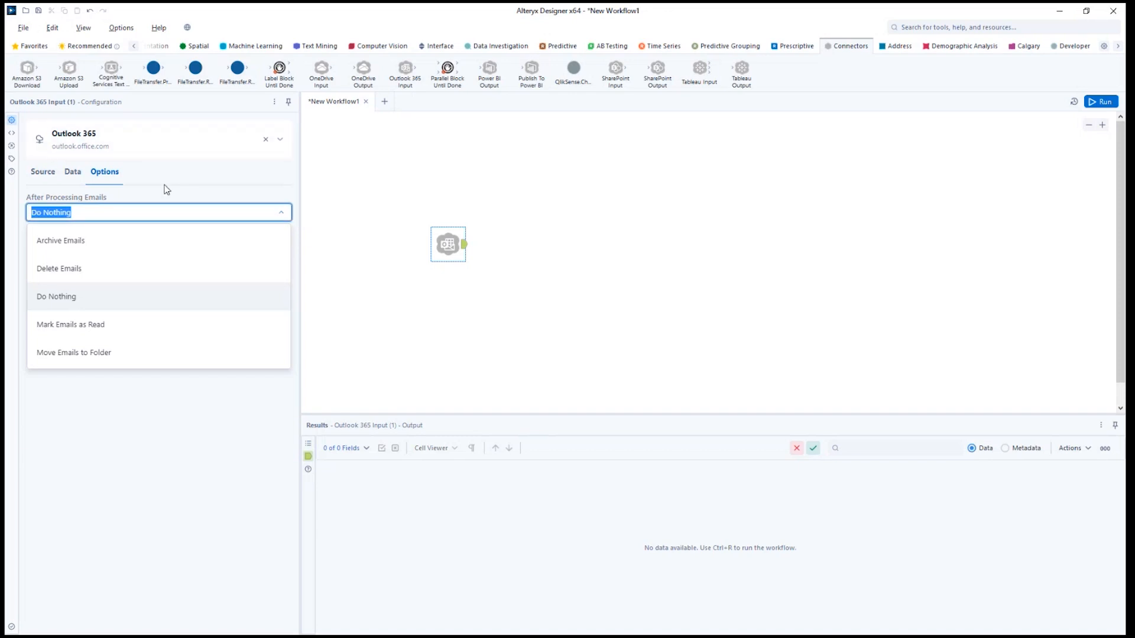
mouse_move(195, 185)
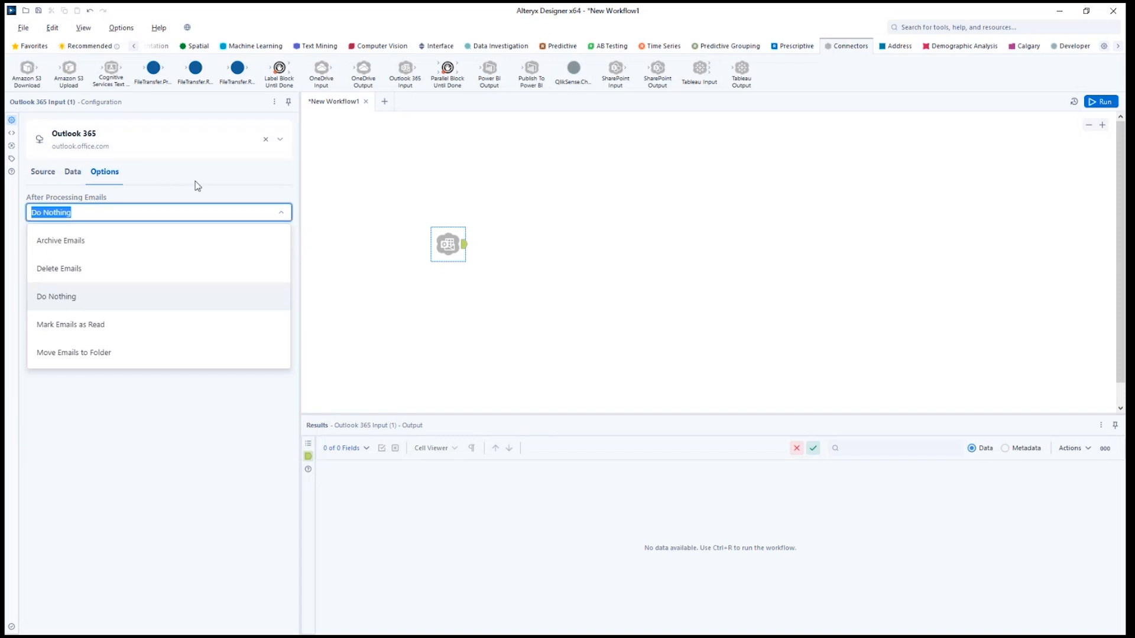